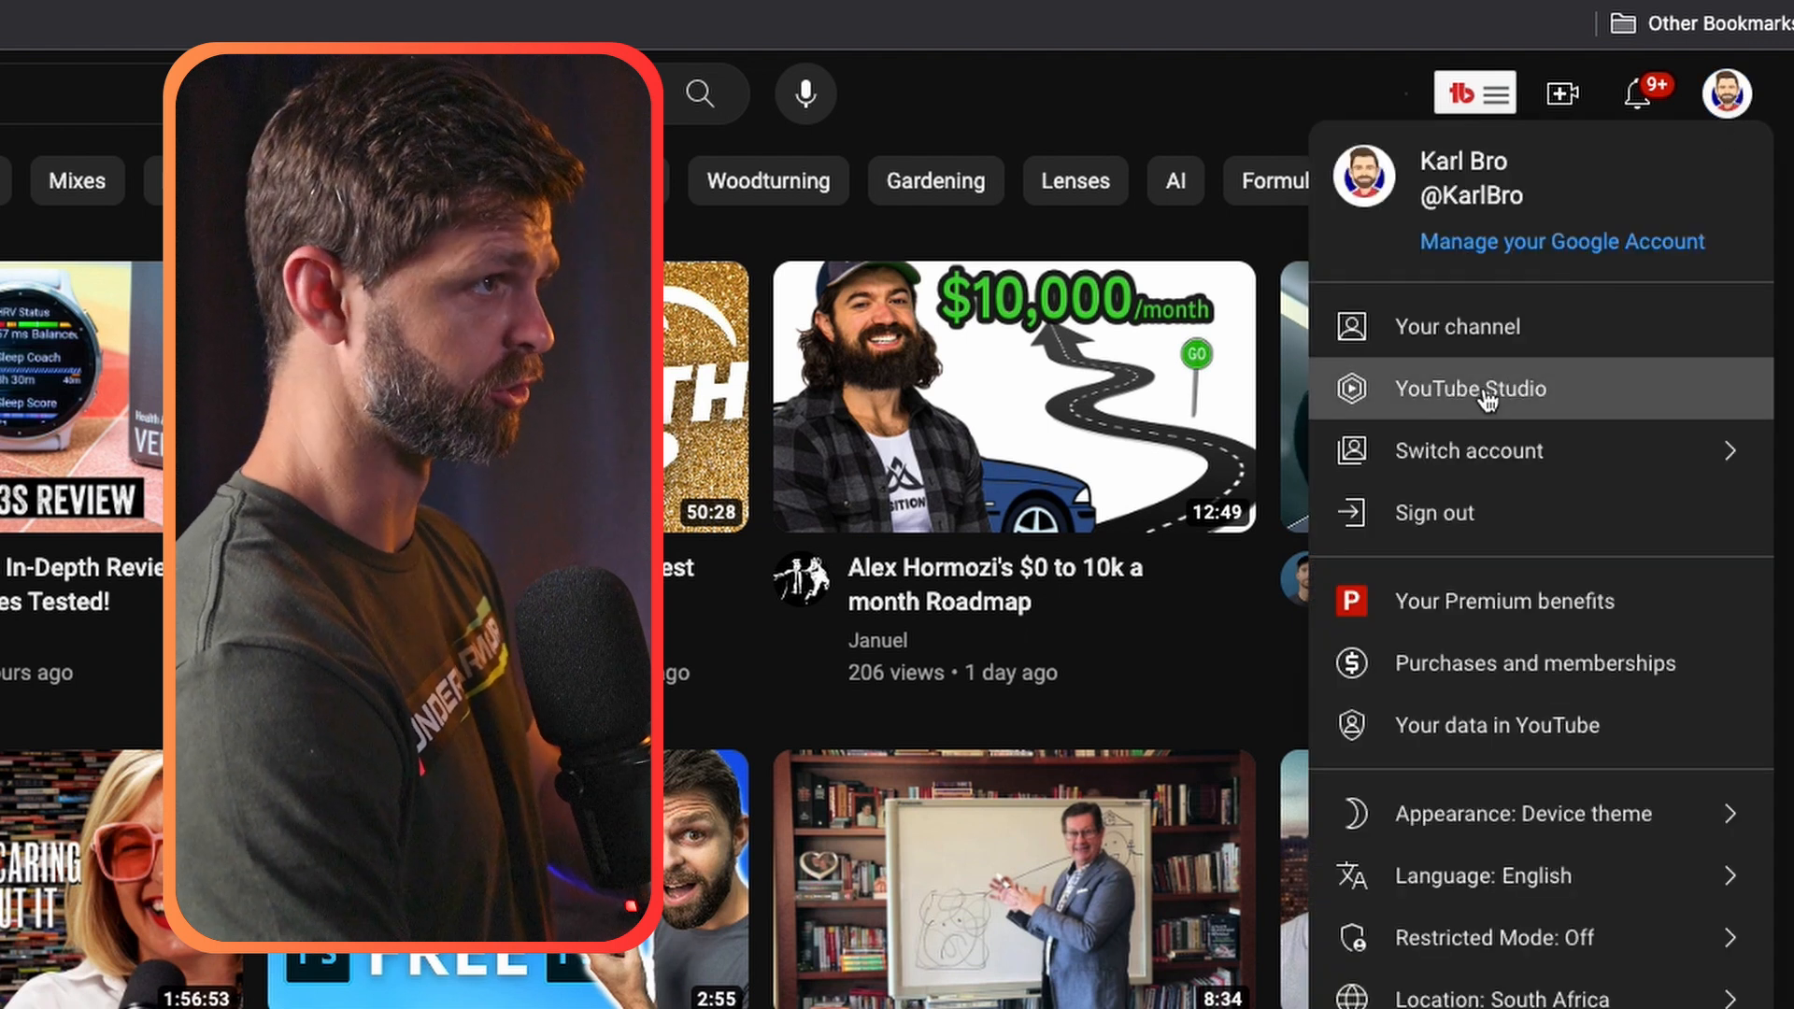
Step: Open YouTube Studio from the account menu and scroll the channel dashboard
{"action": "left_click", "coordinate": [1469, 388]}
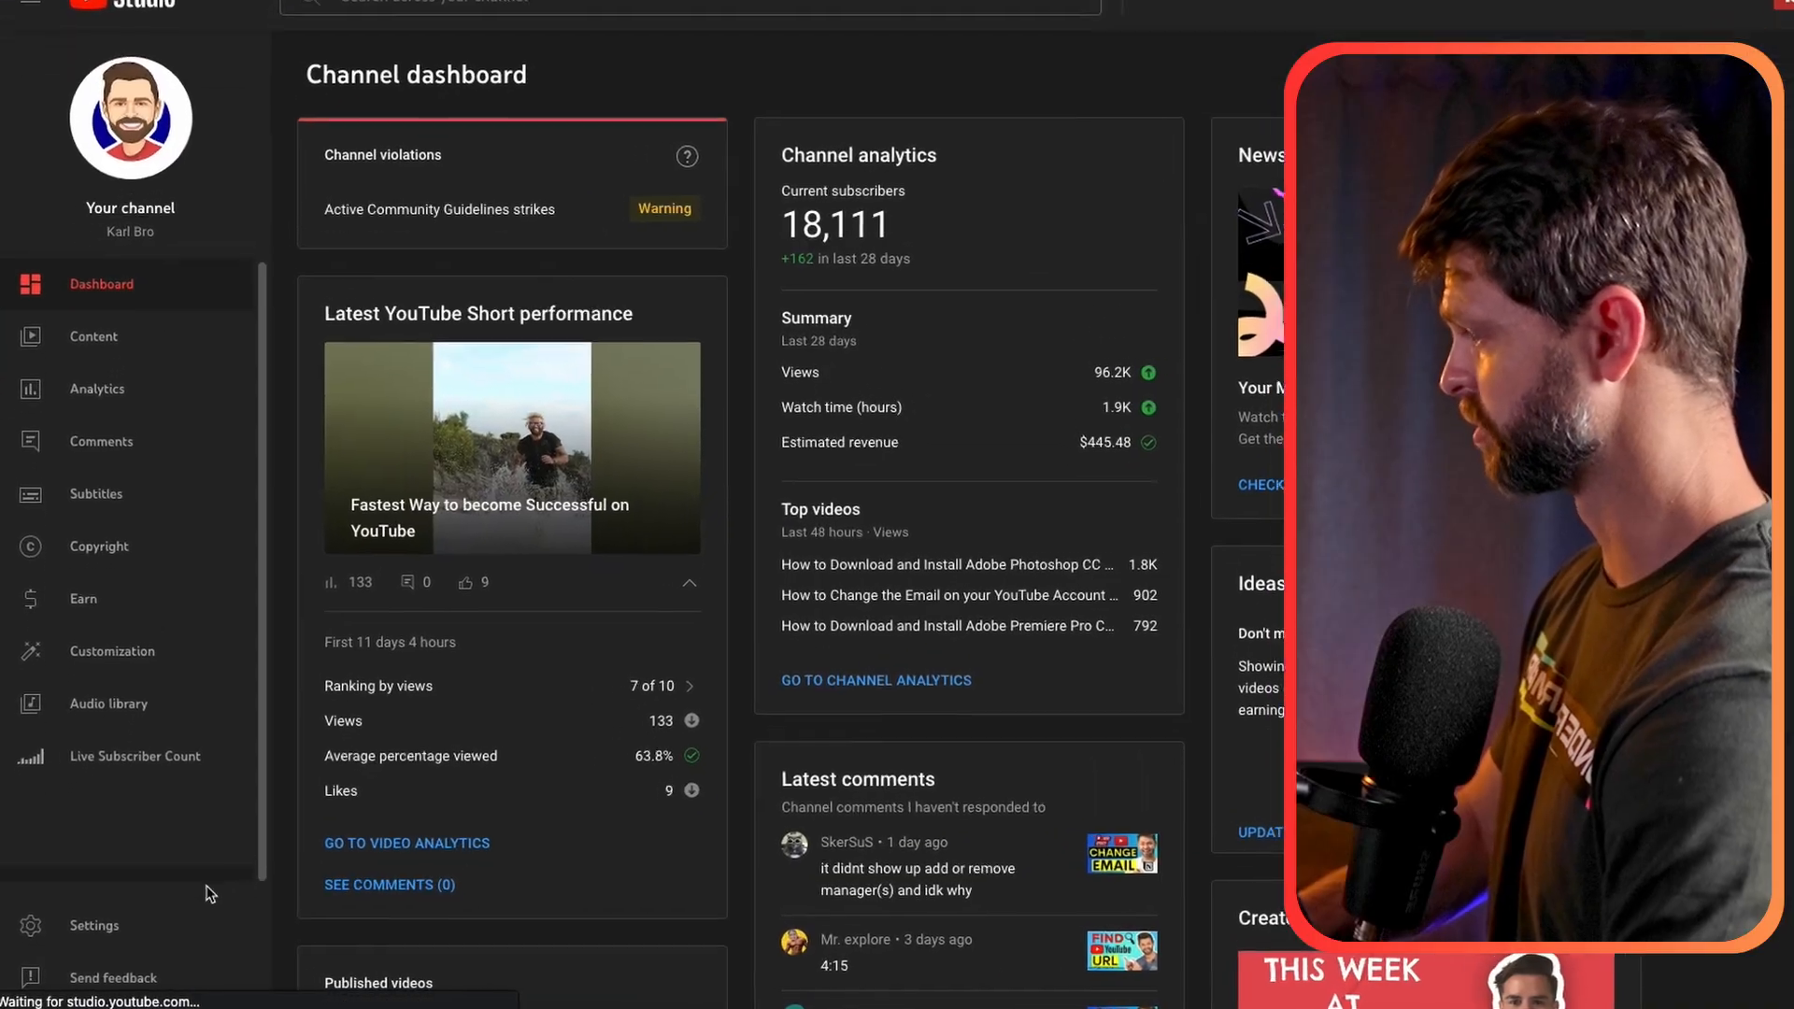
{"action": "scroll", "scroll_direction": "down", "scroll_amount": 3}
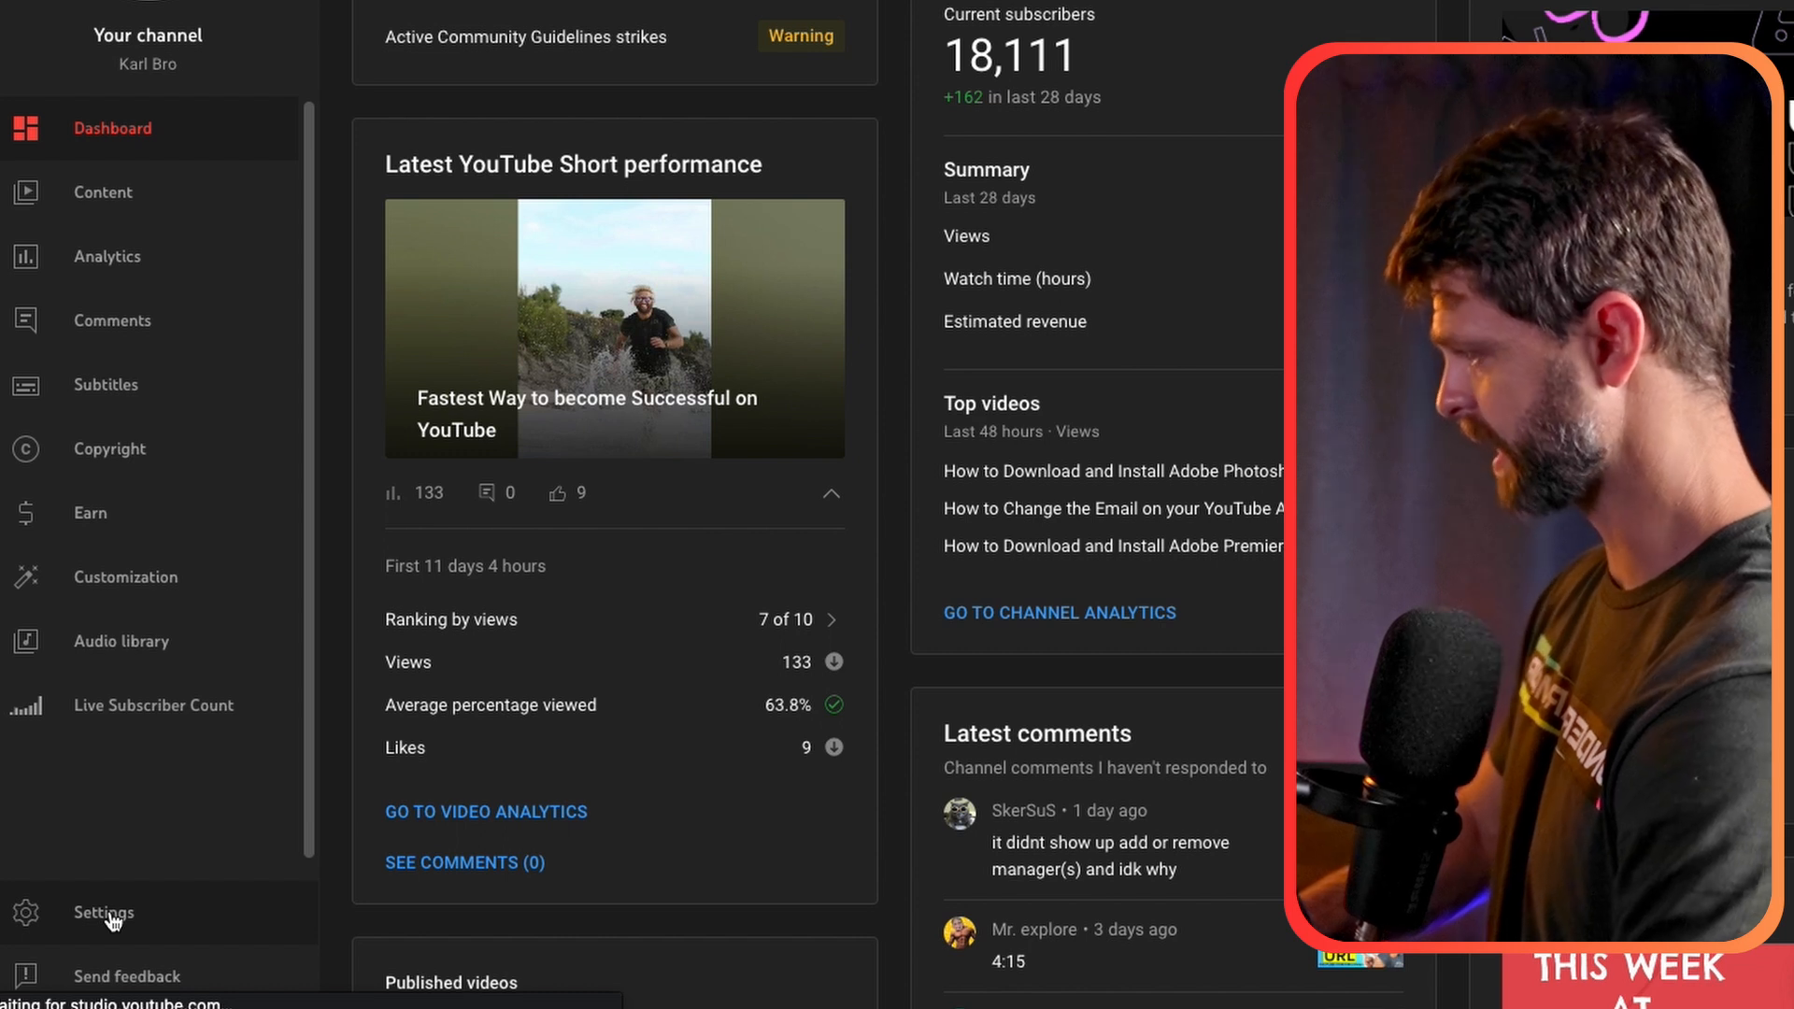
Step: Show Channel > Feature eligibility with Intermediate features expanded, highlighting 'Videos longer than 15 minutes'
{"action": "left_click", "coordinate": [102, 912]}
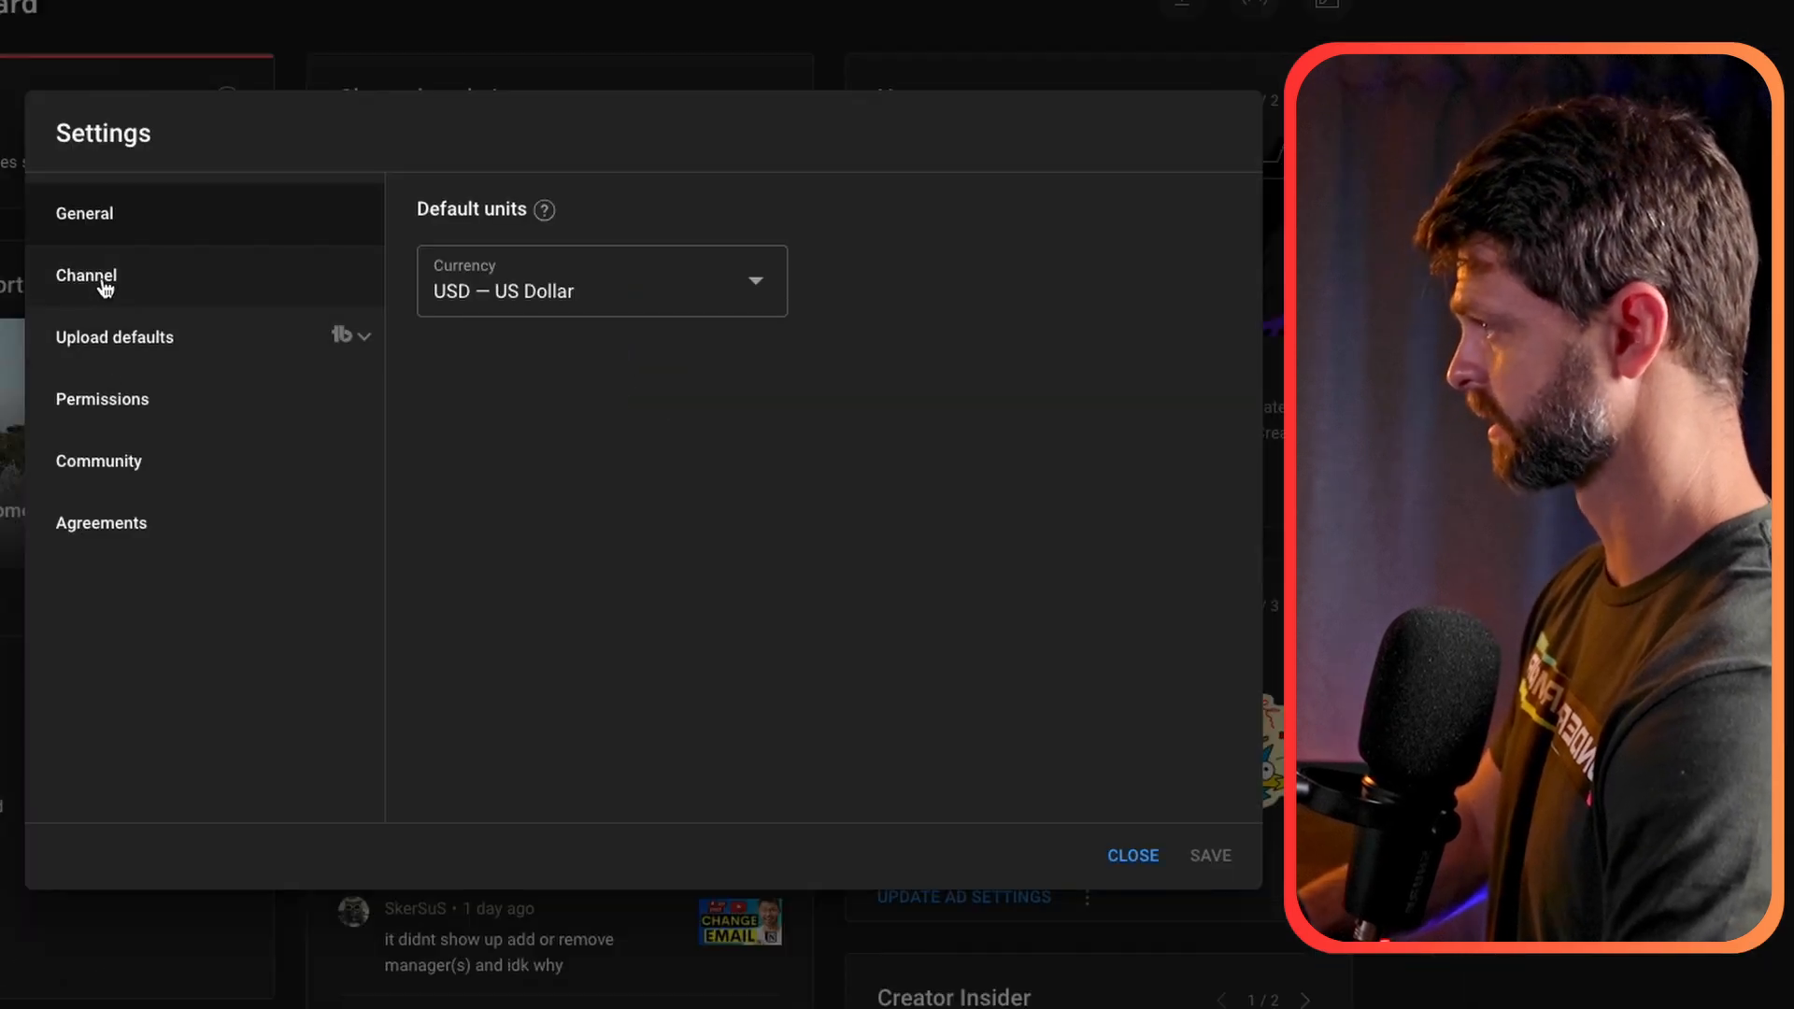
{"action": "left_click", "coordinate": [86, 275]}
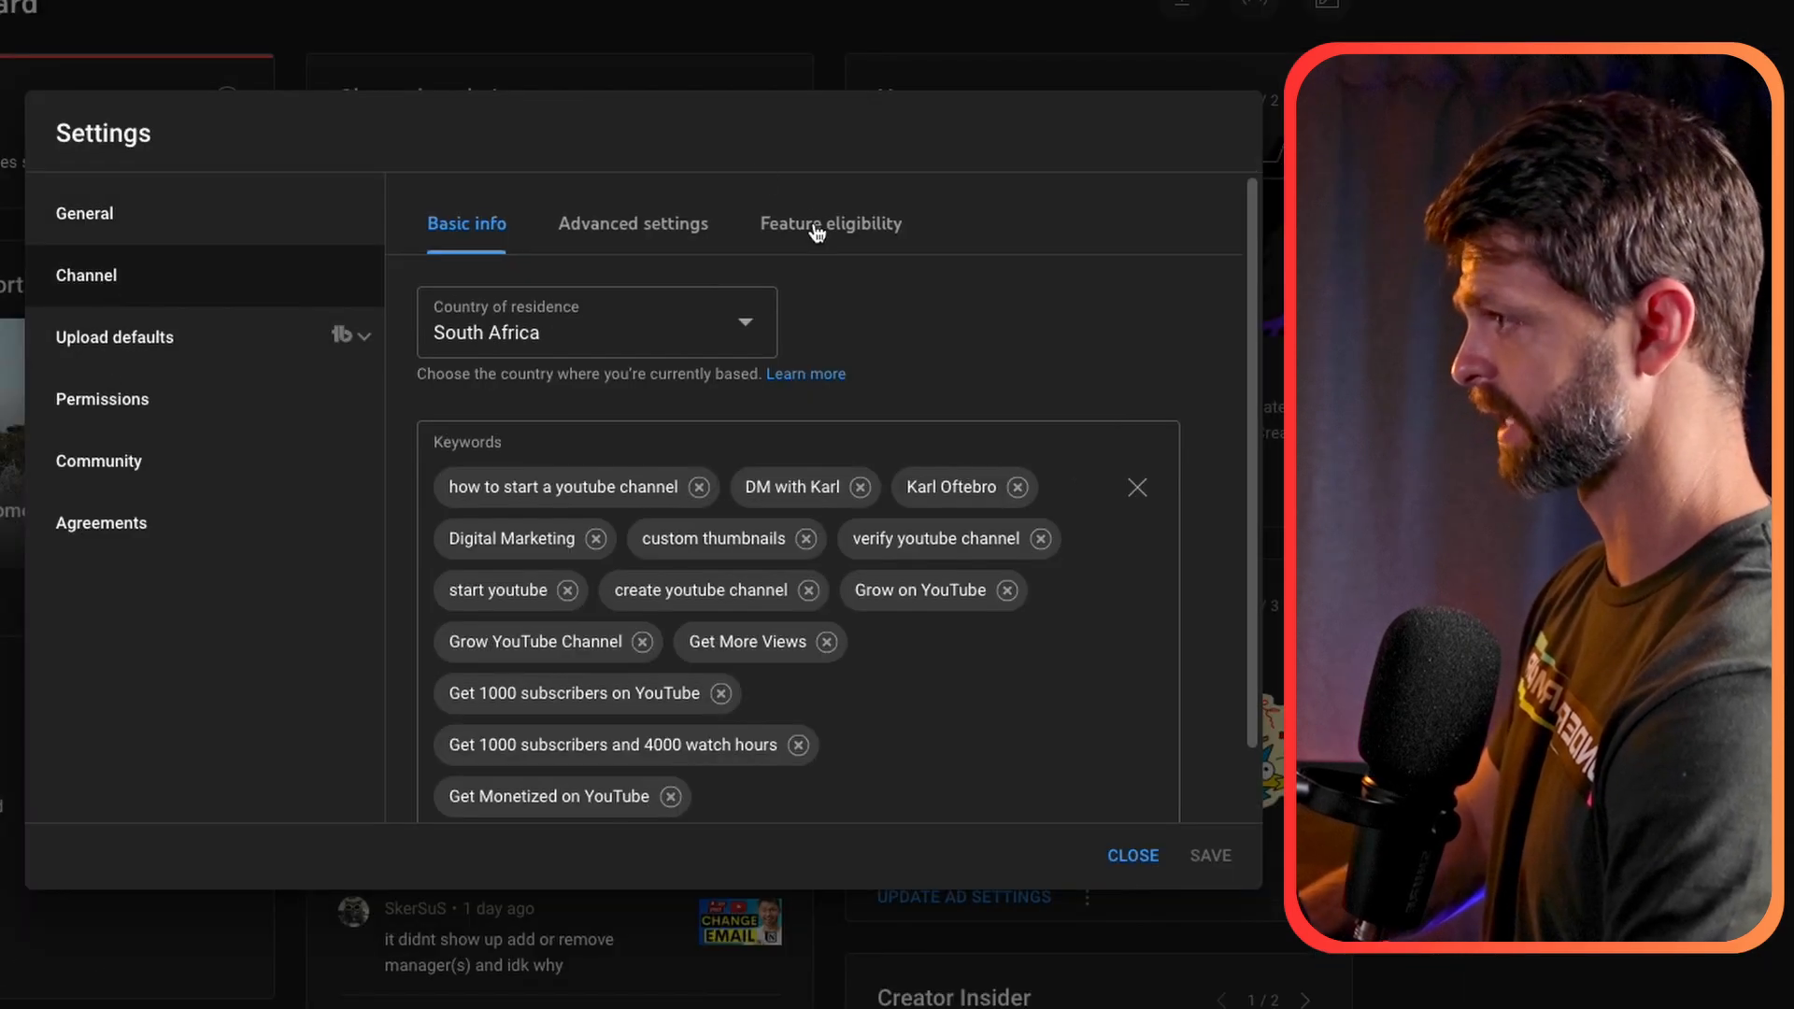
{"action": "left_click", "coordinate": [830, 223]}
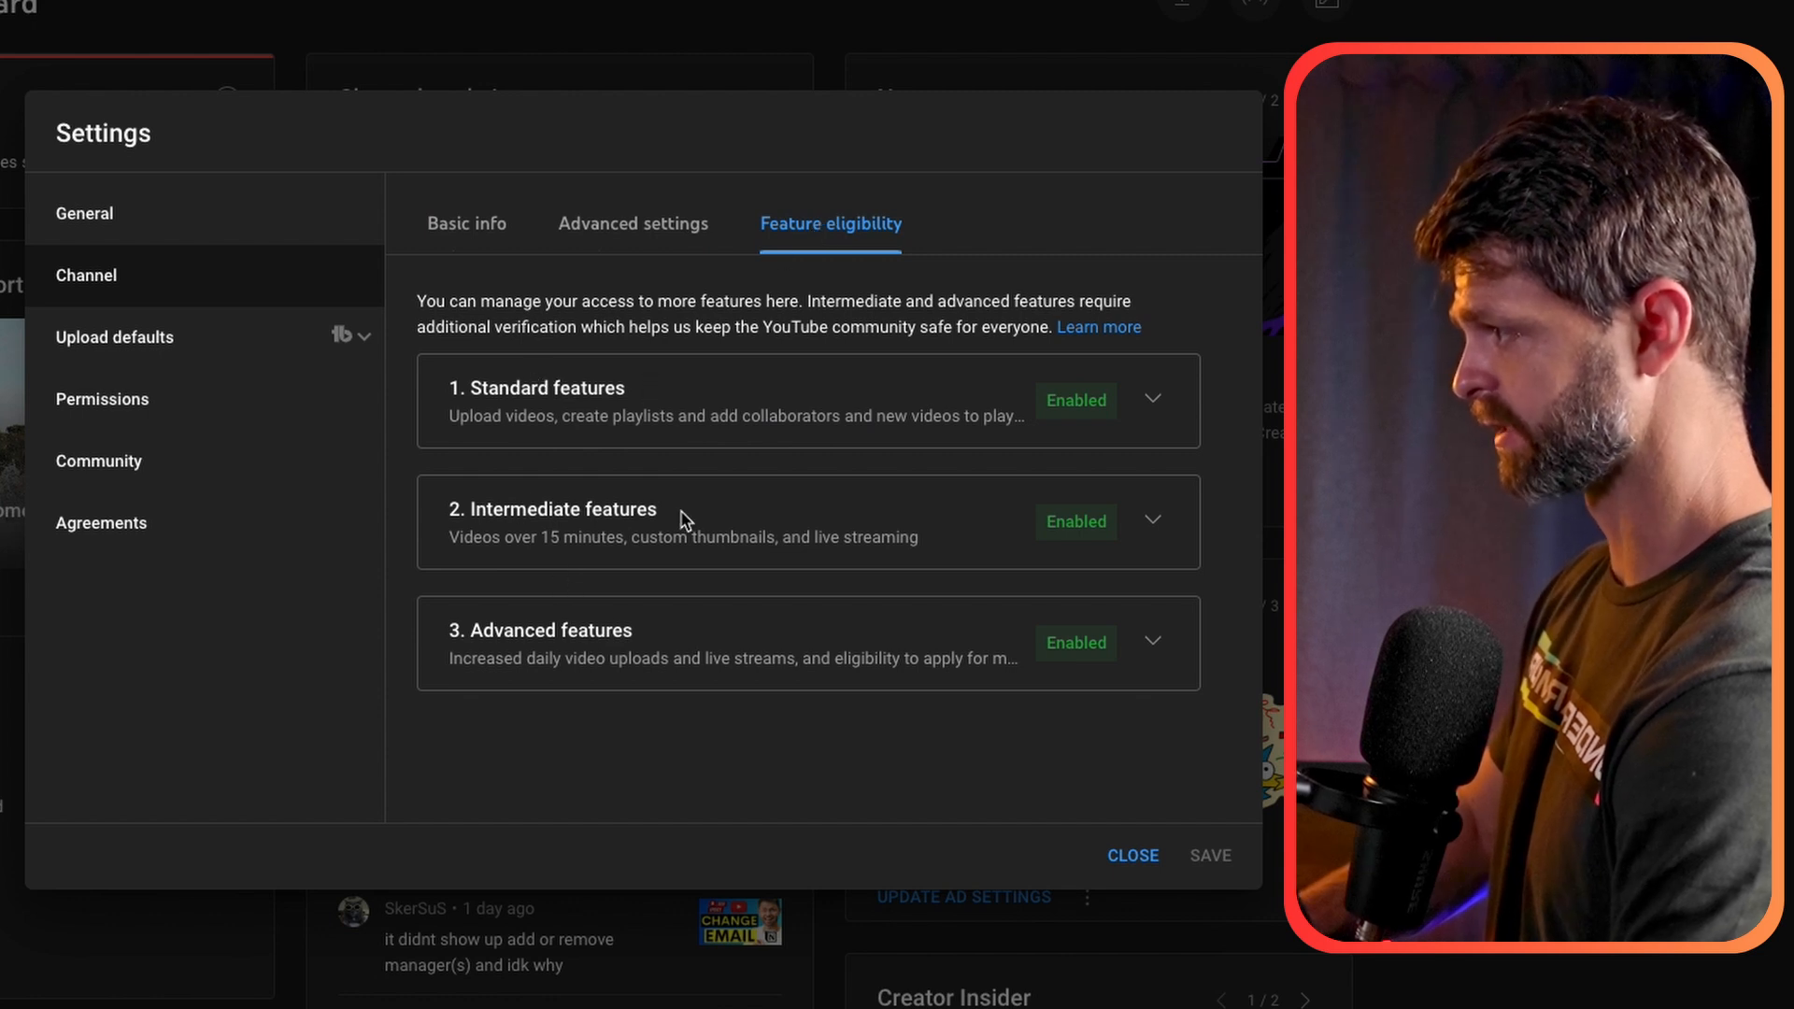
{"action": "left_click", "coordinate": [1152, 522]}
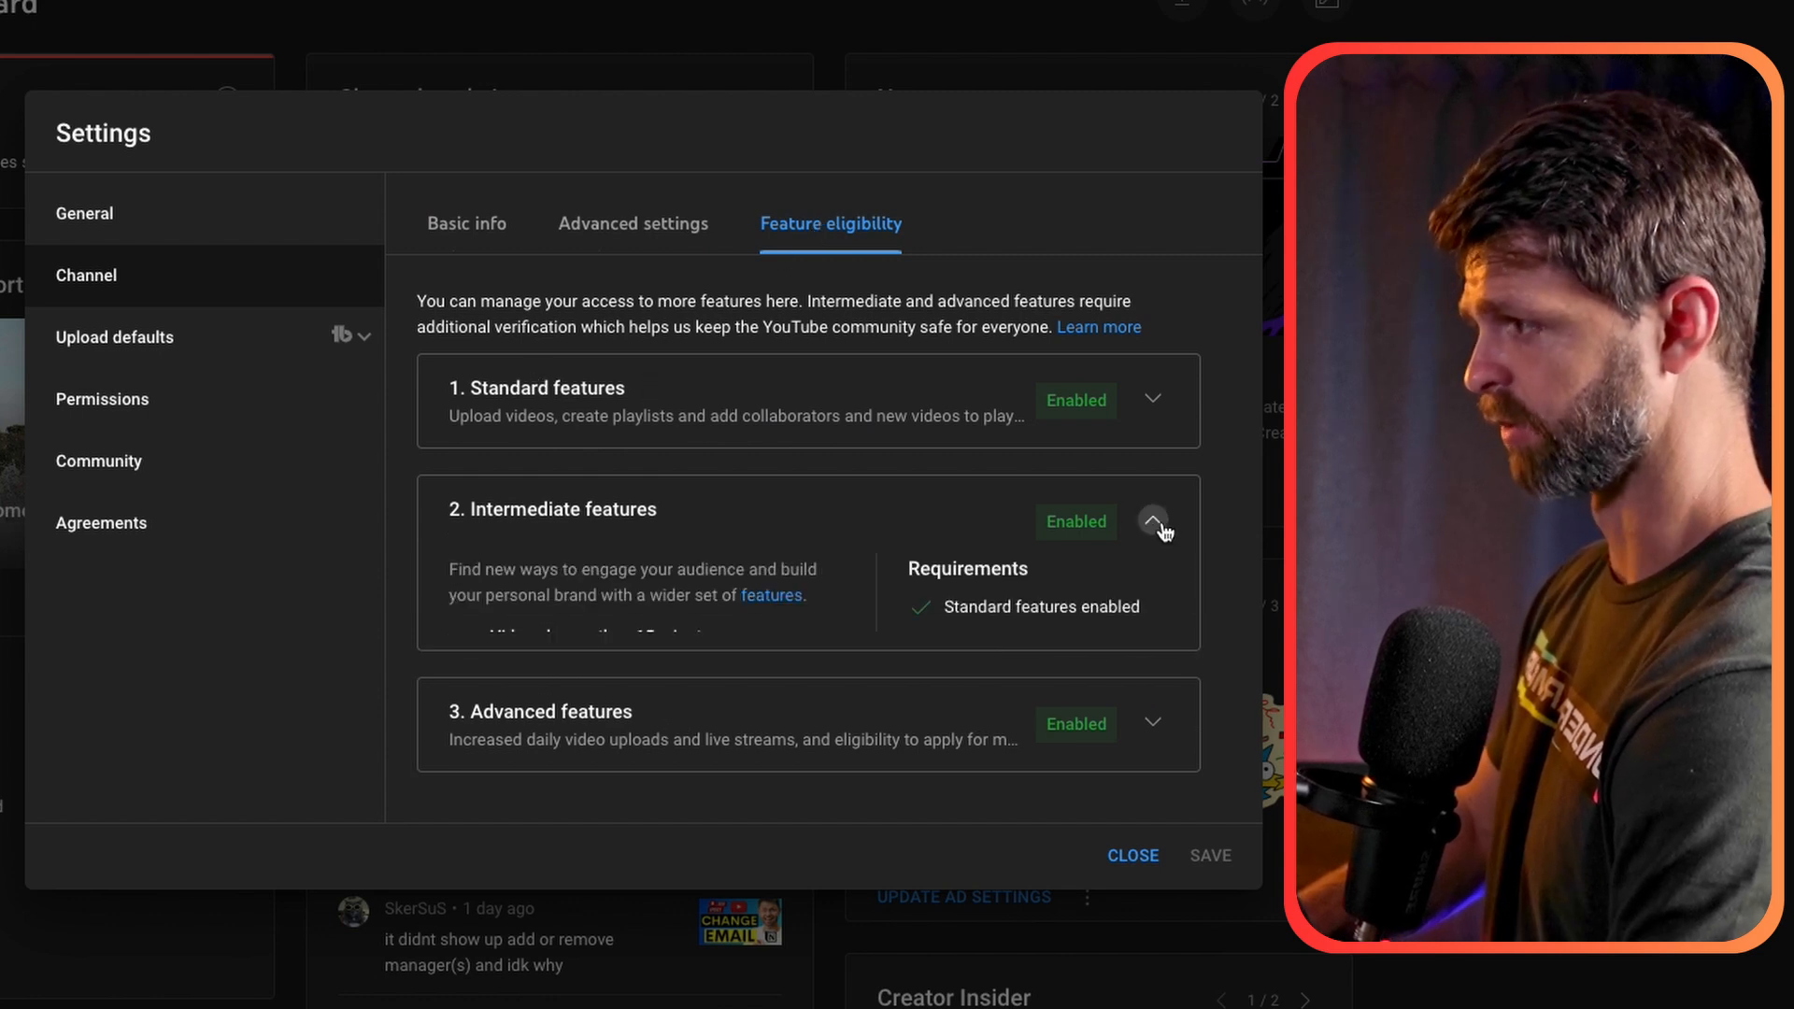
{"action": "left_click", "coordinate": [1152, 521]}
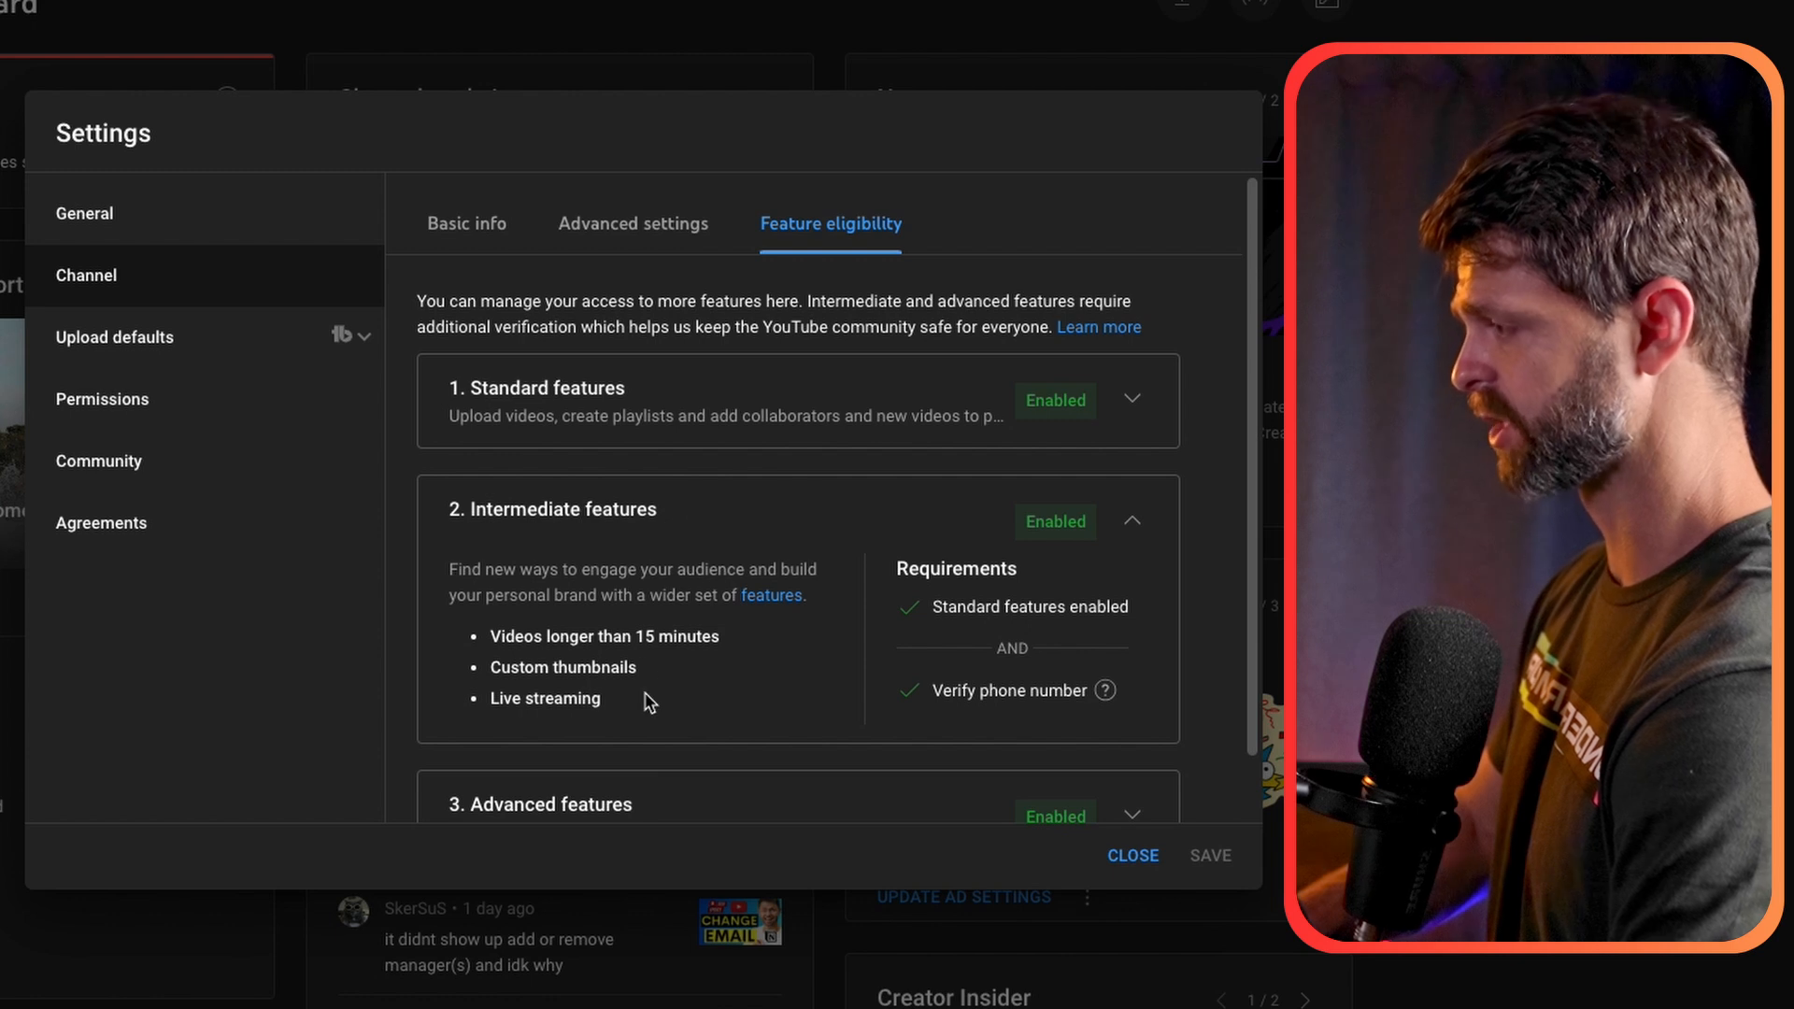
{"action": "double_click", "coordinate": [602, 636]}
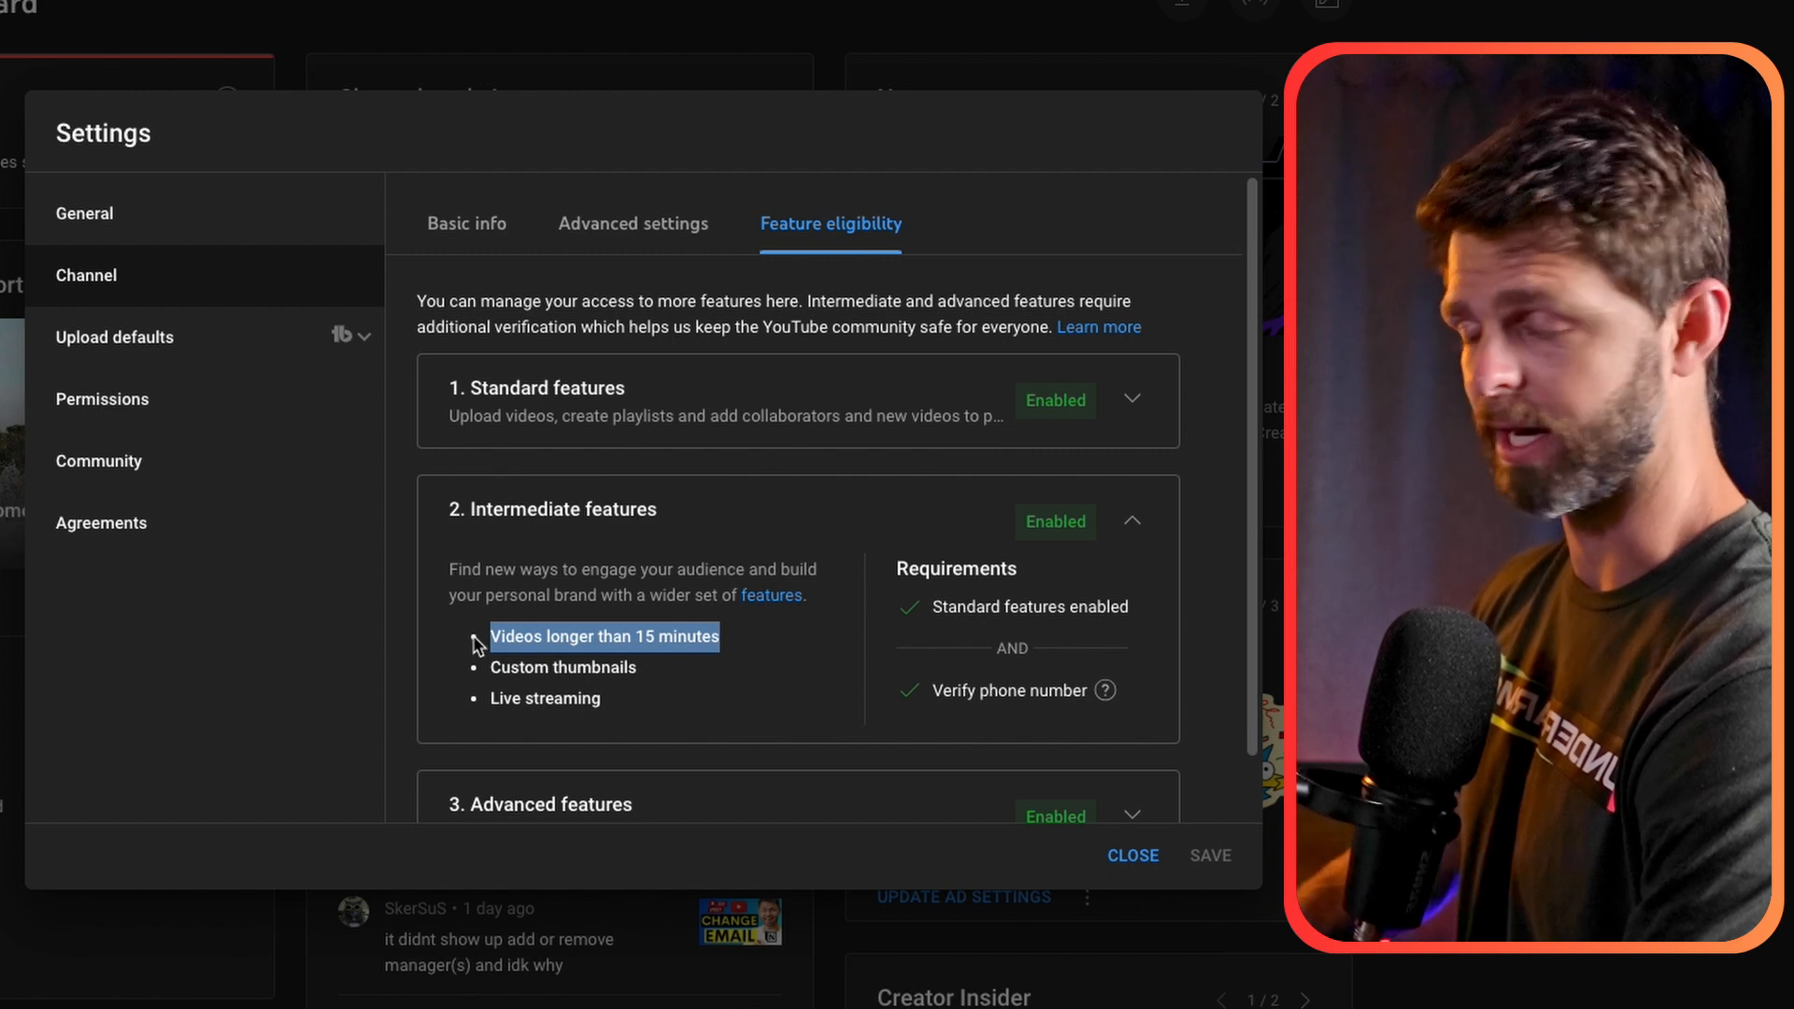
{"action": "mouse_move", "coordinate": [521, 661]}
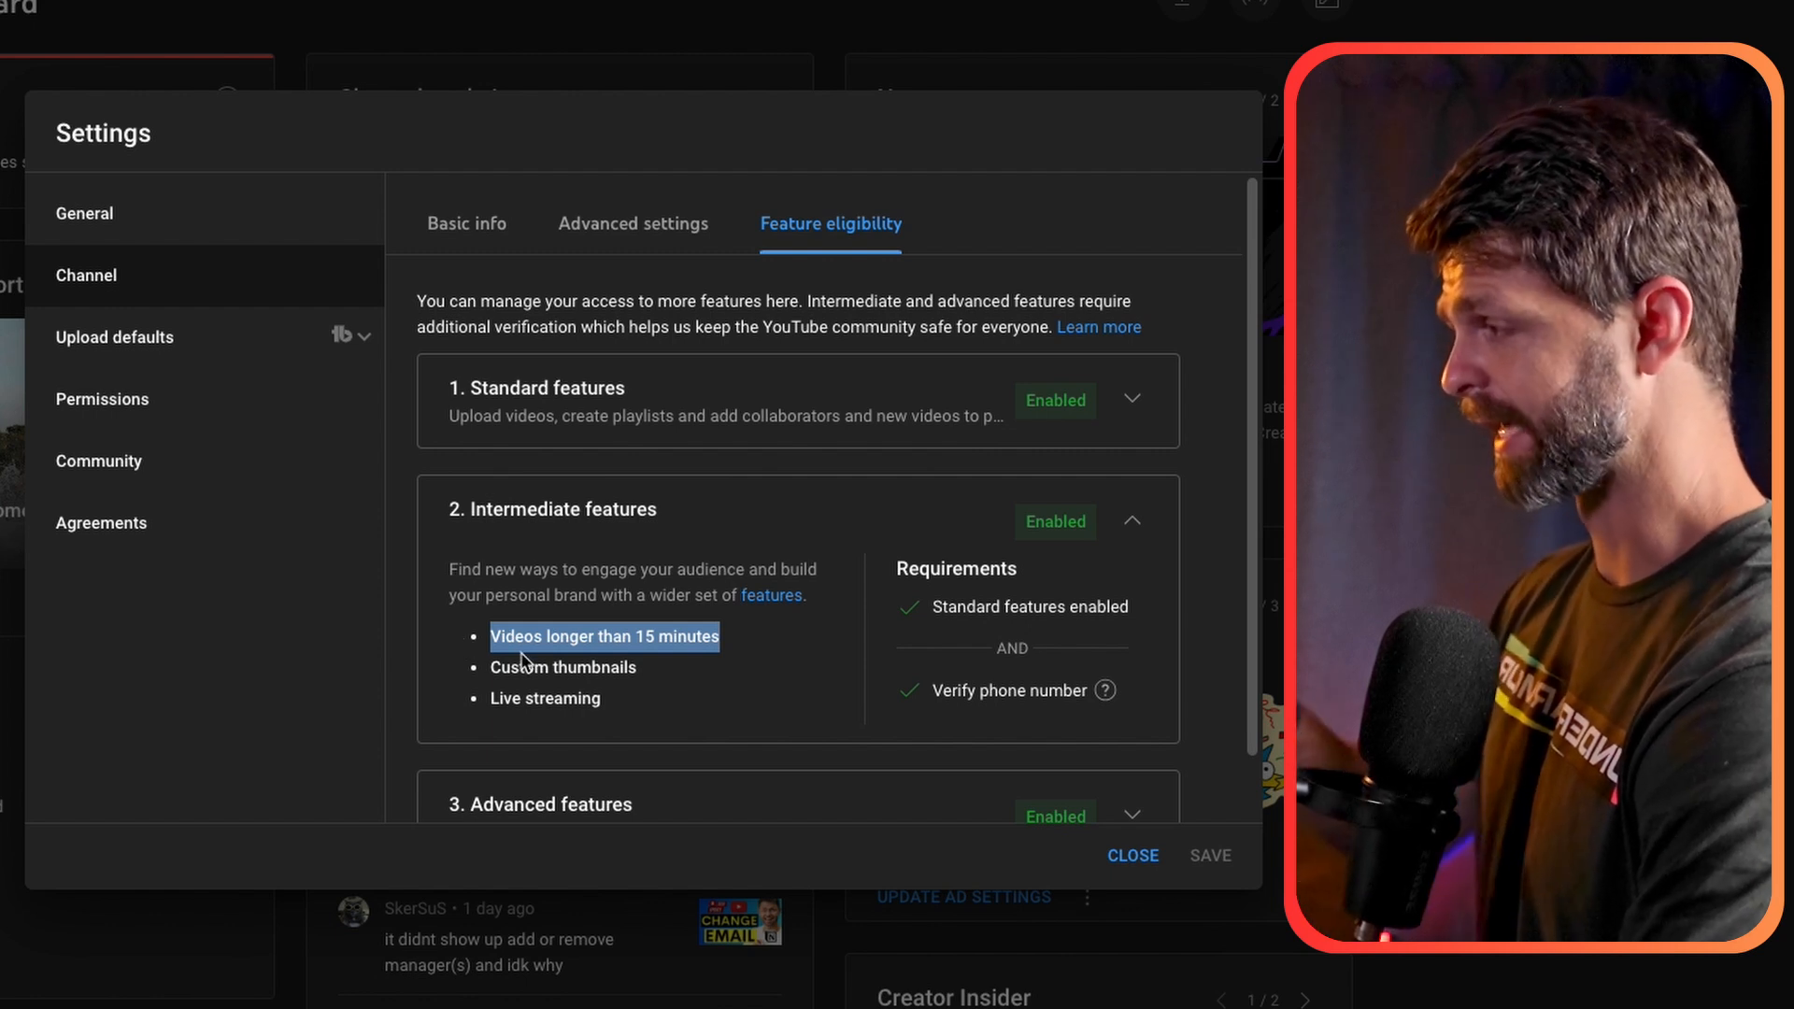
{"action": "mouse_move", "coordinate": [618, 669]}
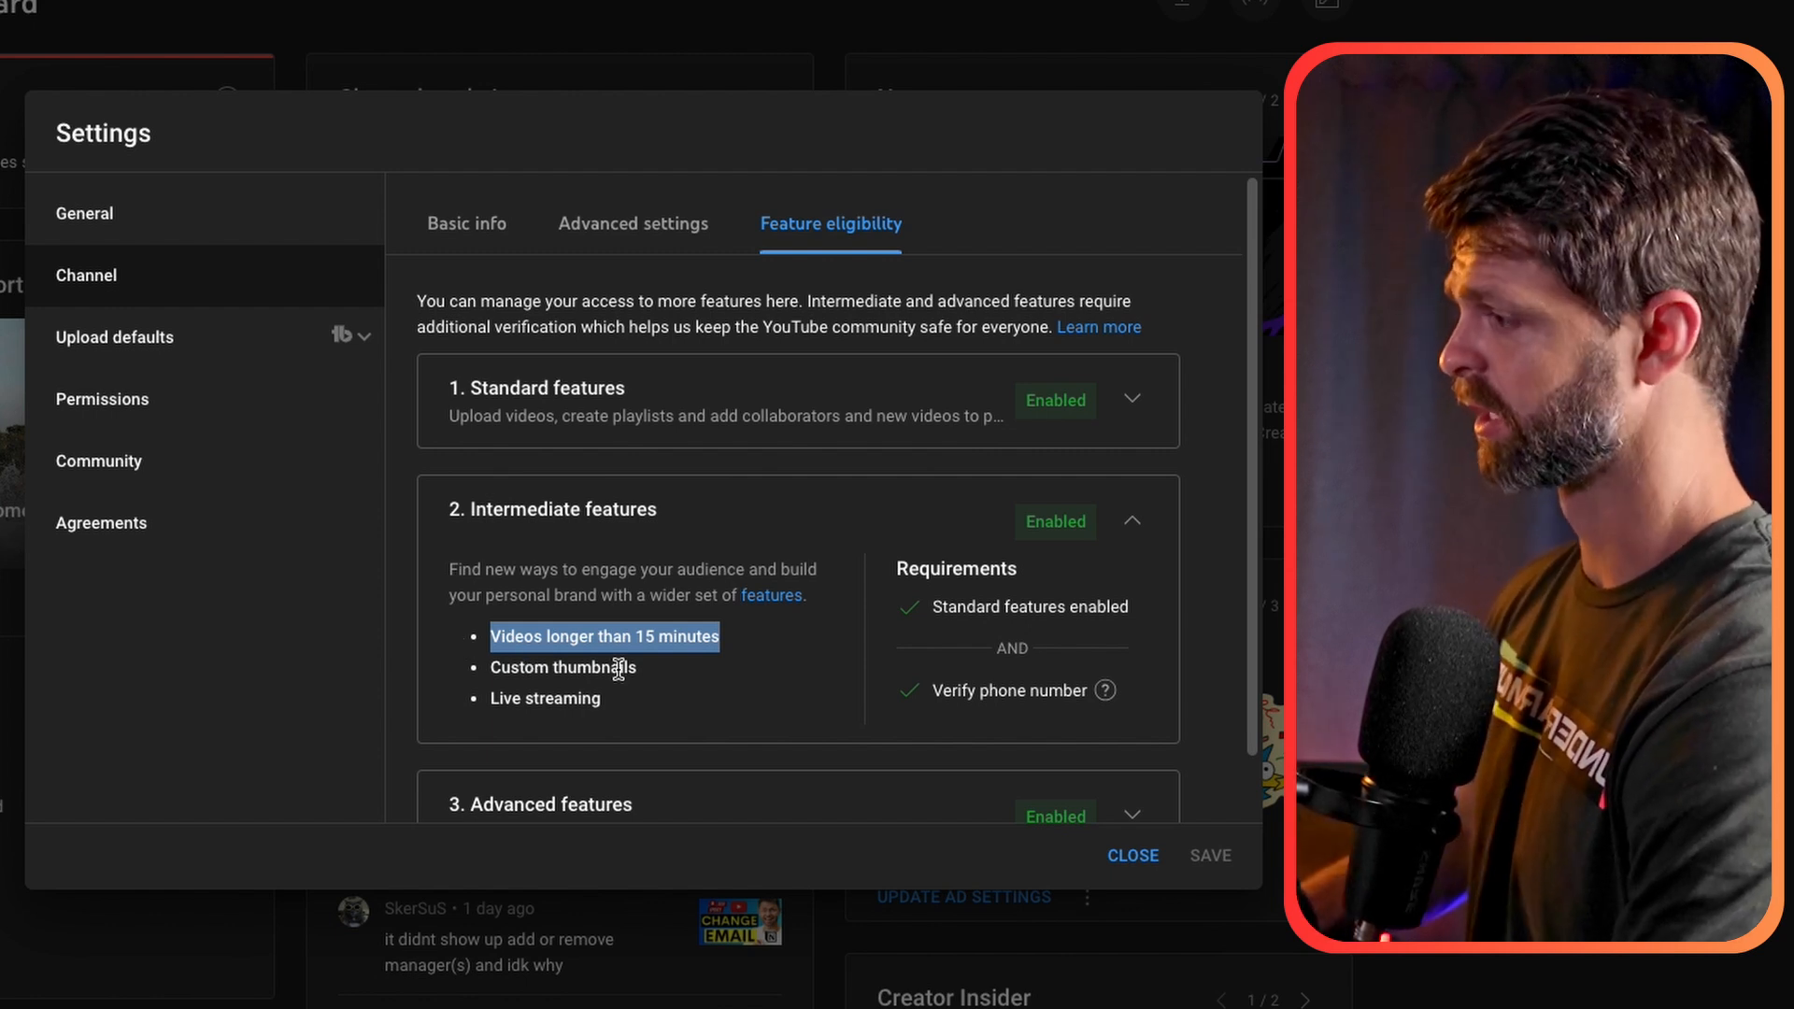
{"action": "mouse_move", "coordinate": [1104, 689]}
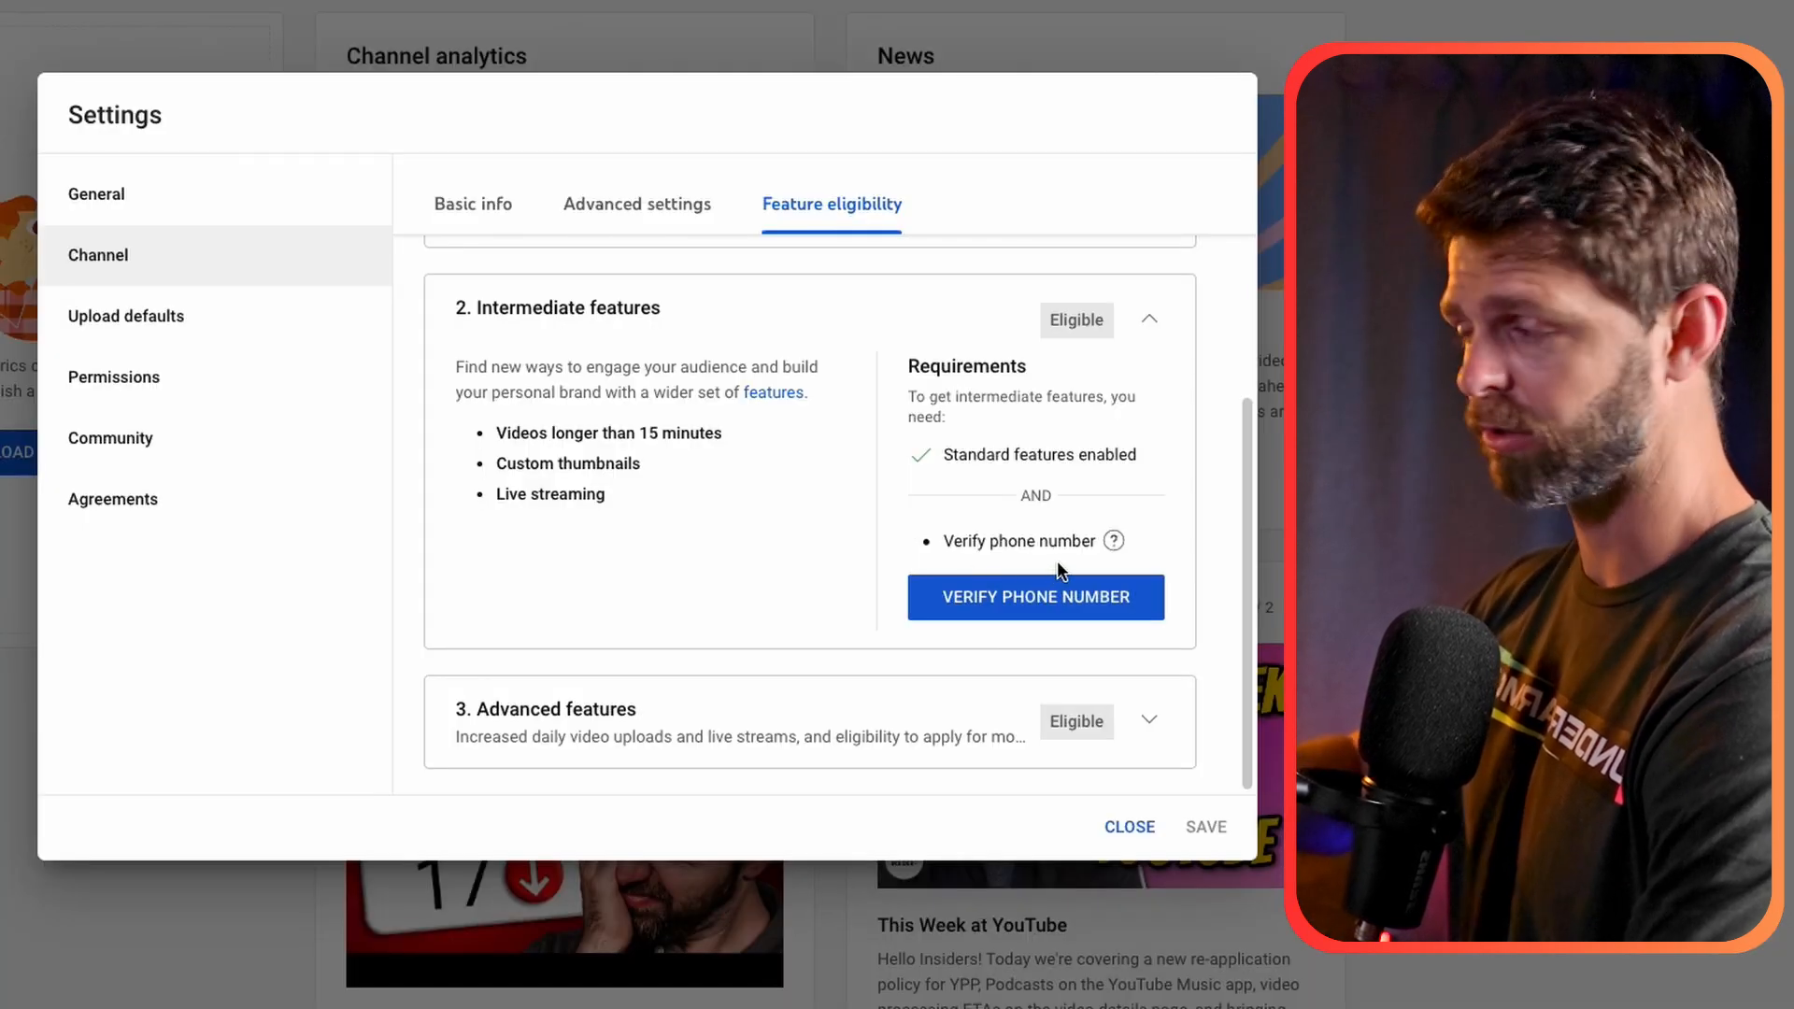
Step: Start phone verification from Intermediate features with Verify Phone Number
{"action": "left_click", "coordinate": [1033, 597]}
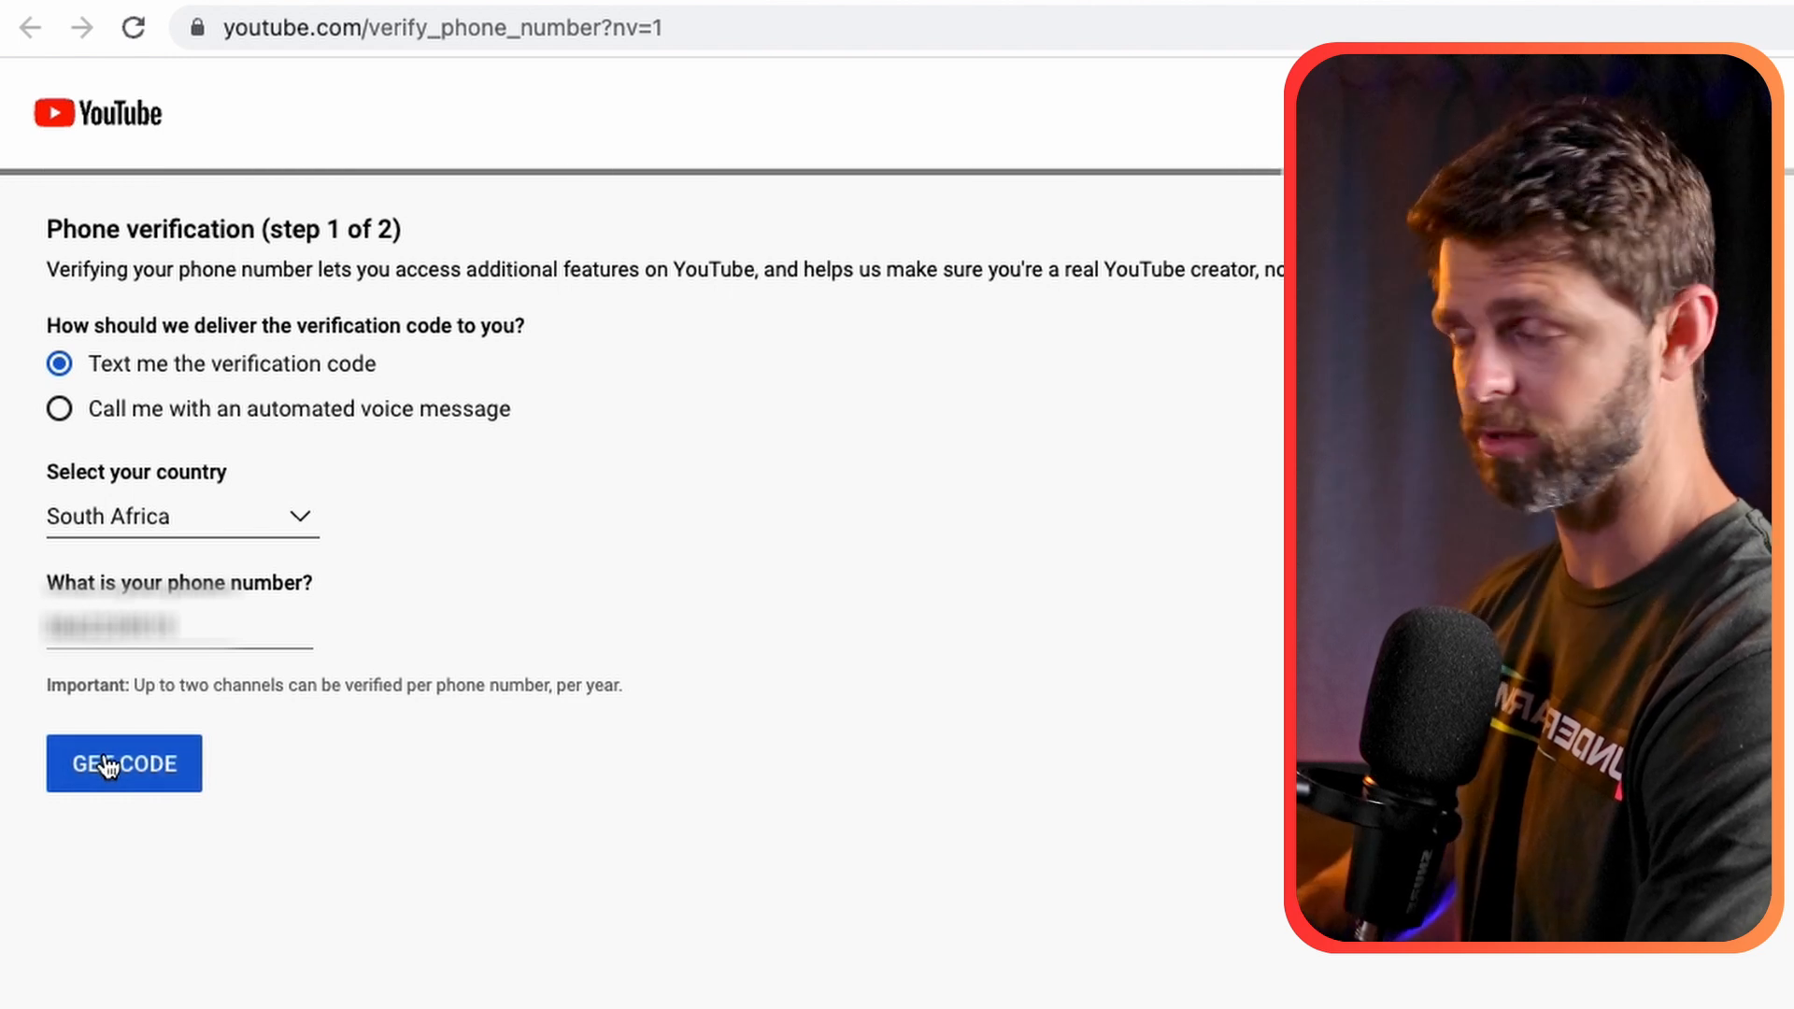
Step: Request a text-message verification code for the South Africa phone number
{"action": "left_click", "coordinate": [123, 763]}
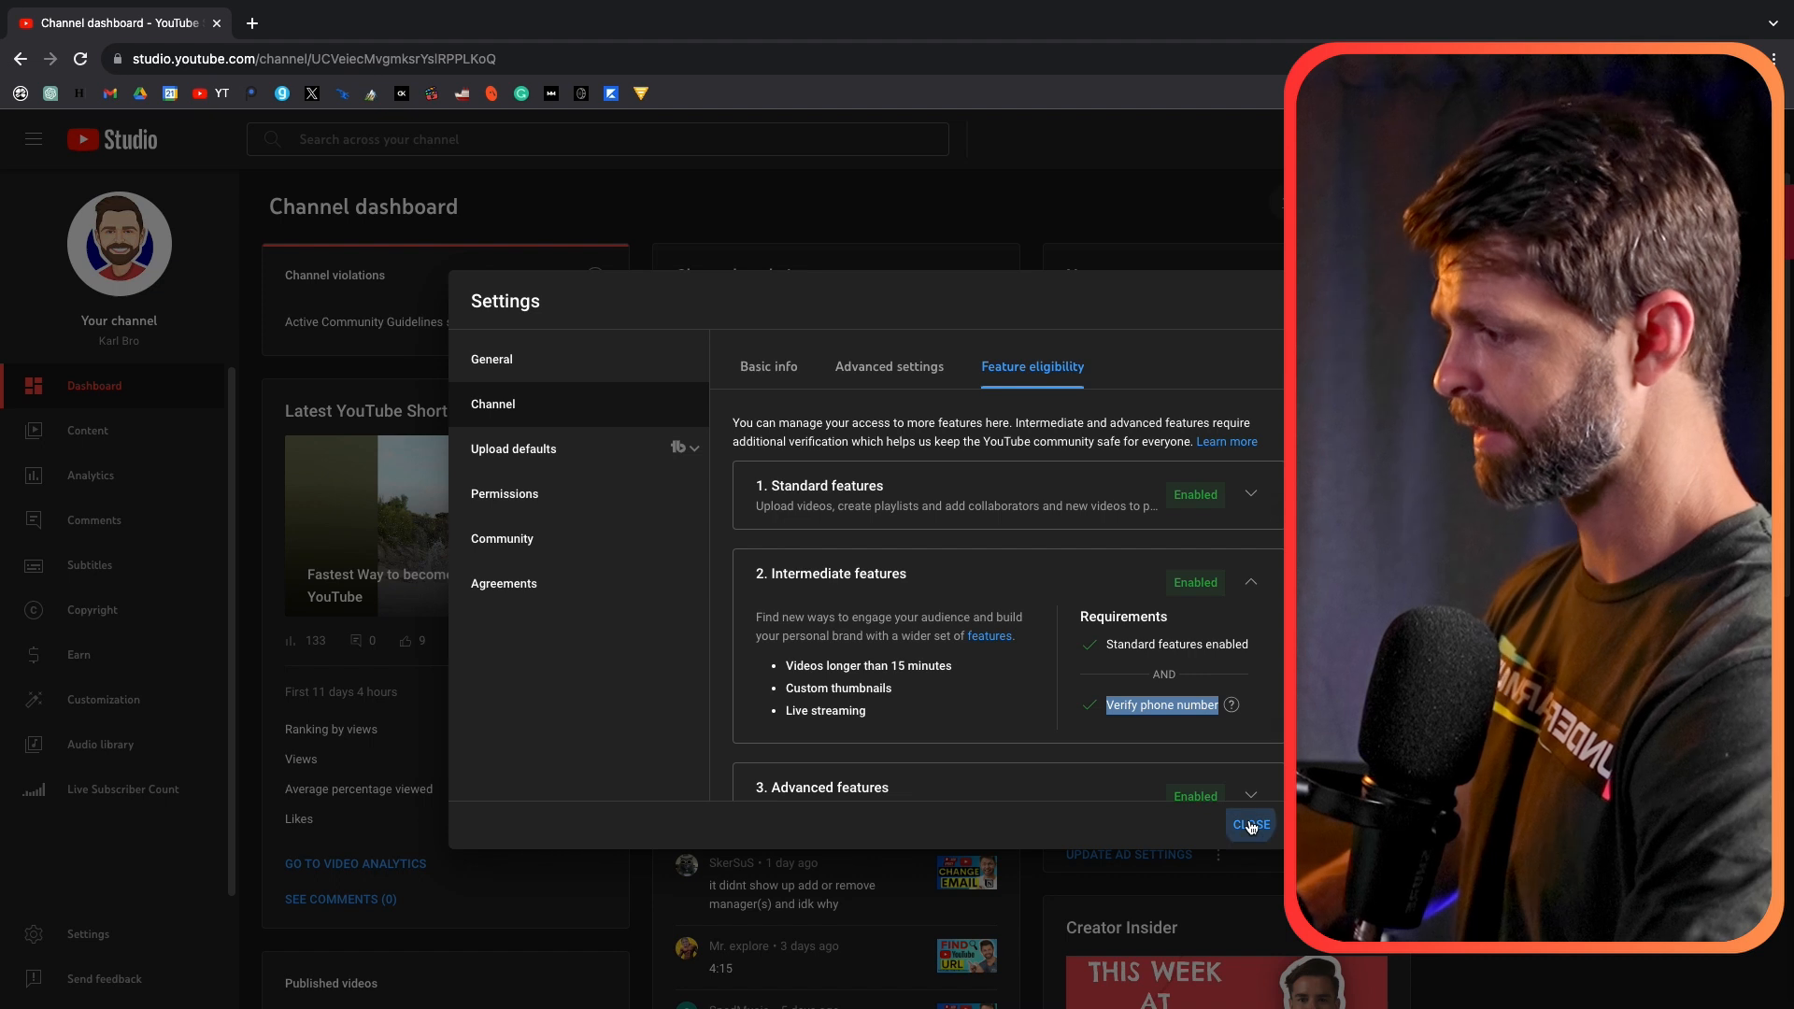
Step: Close Settings and open the Content details for '7 Simple Lessons that Changed my Life'
{"action": "left_click", "coordinate": [1249, 824]}
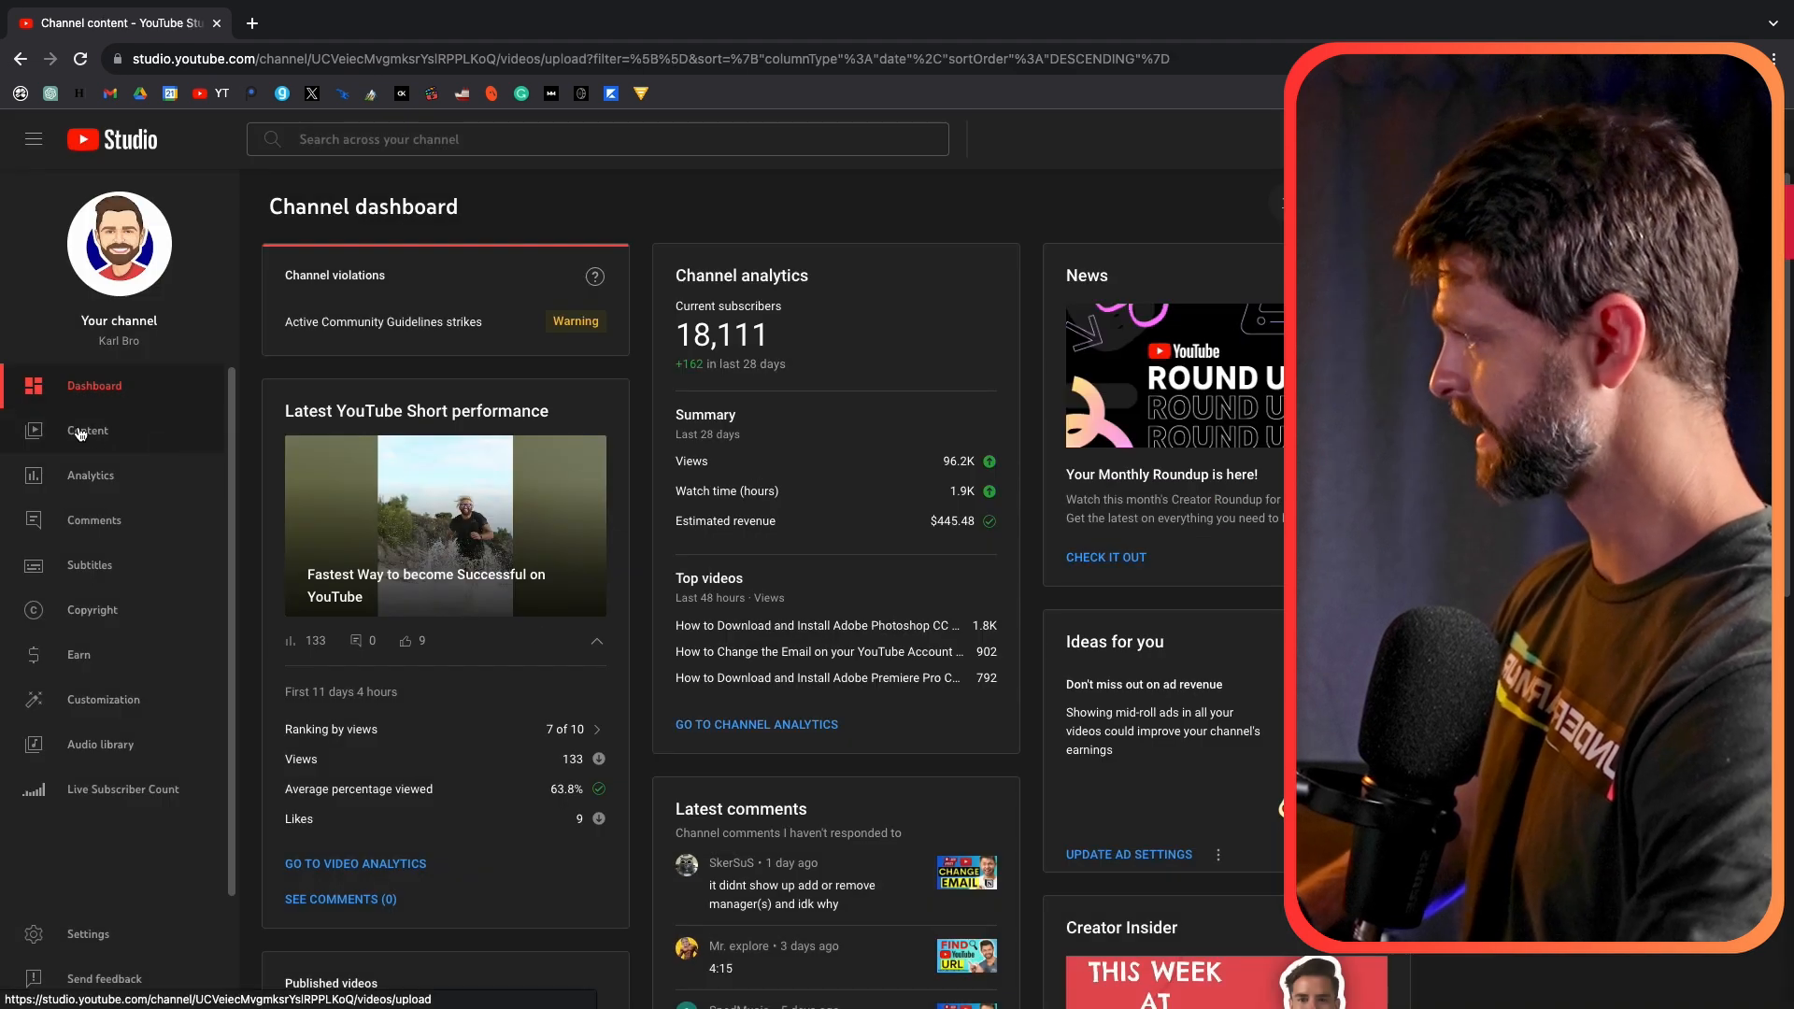
{"action": "left_click", "coordinate": [87, 430]}
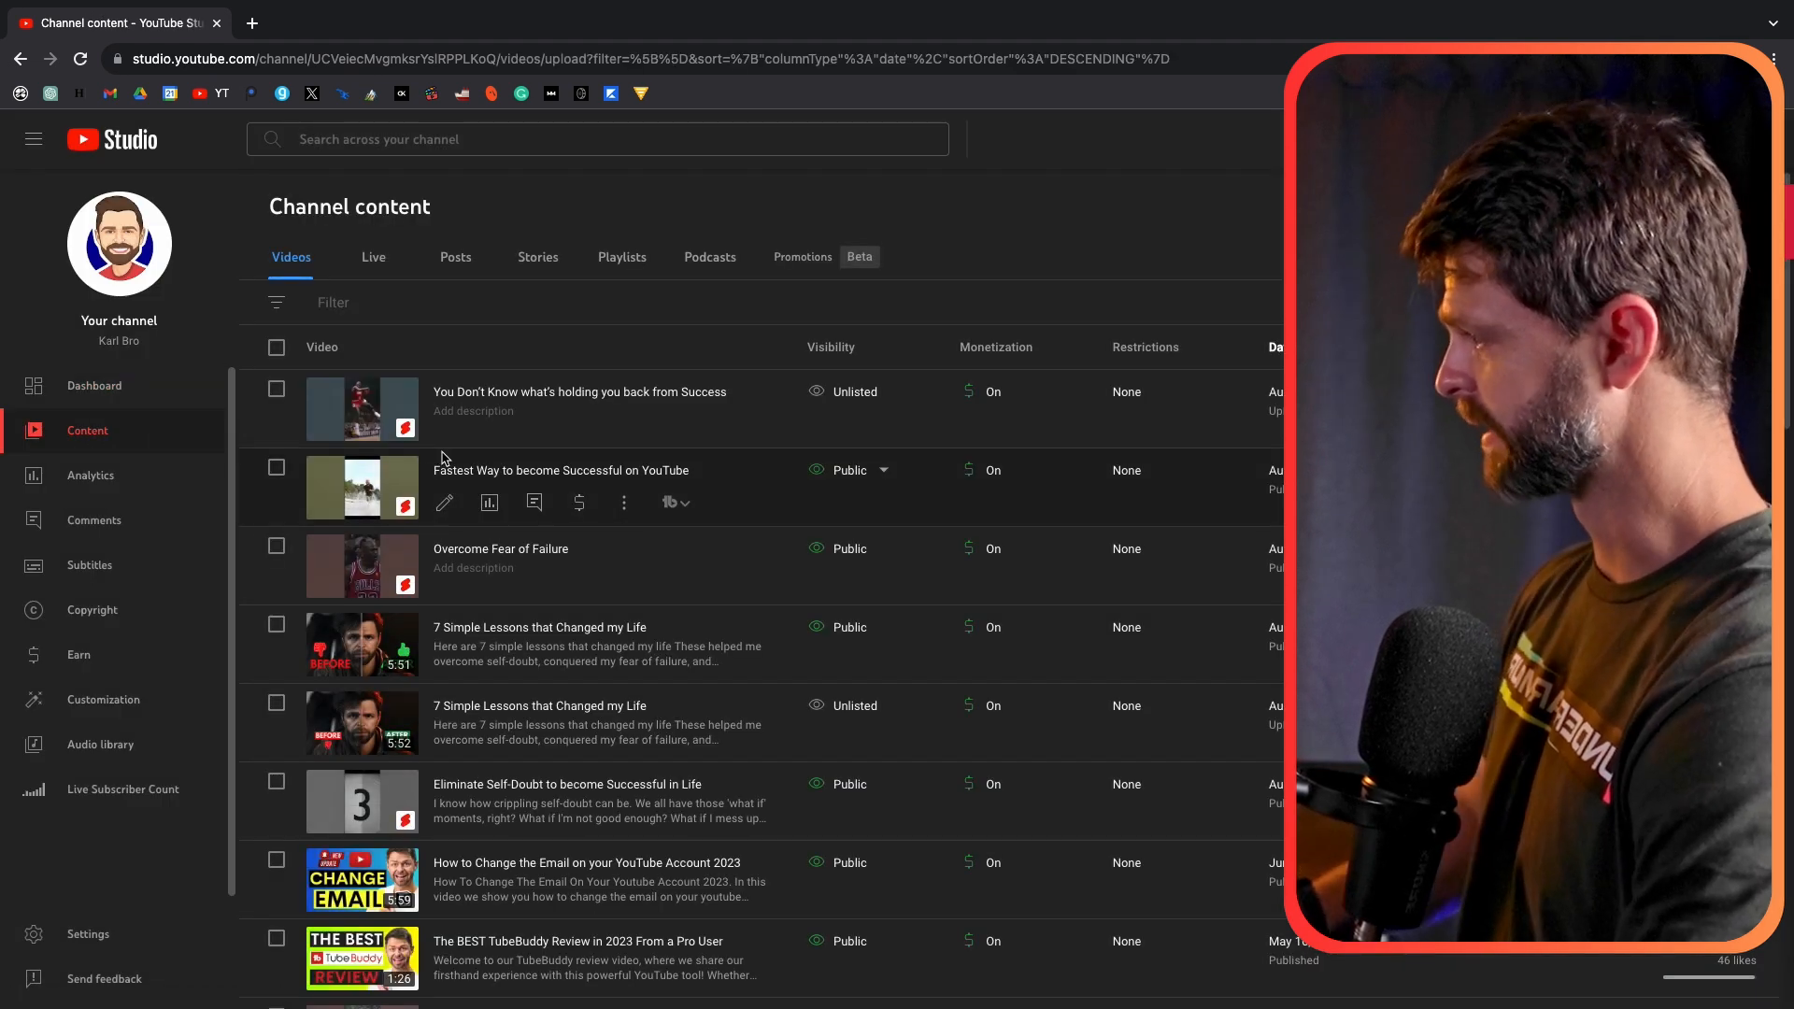
{"action": "left_click", "coordinate": [361, 643]}
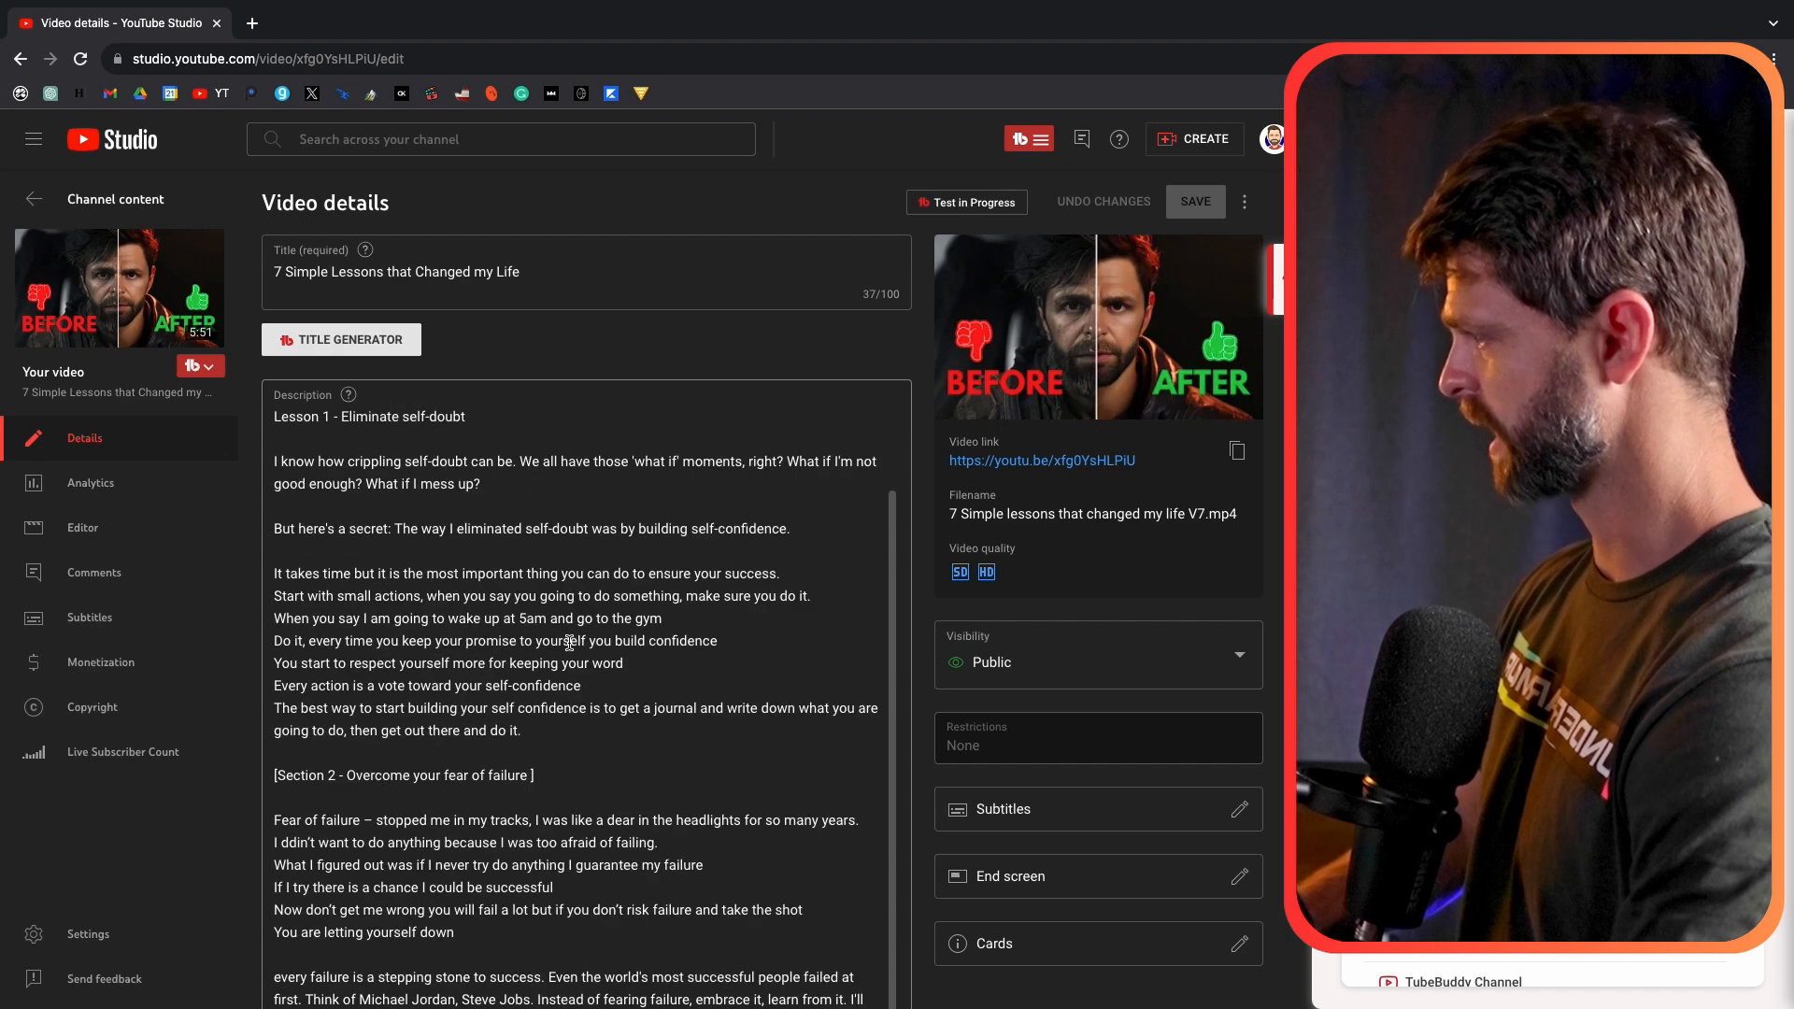
Step: Open the current thumbnail's options menu to show Change and Download
{"action": "scroll", "scroll_direction": "down", "scroll_amount": 3}
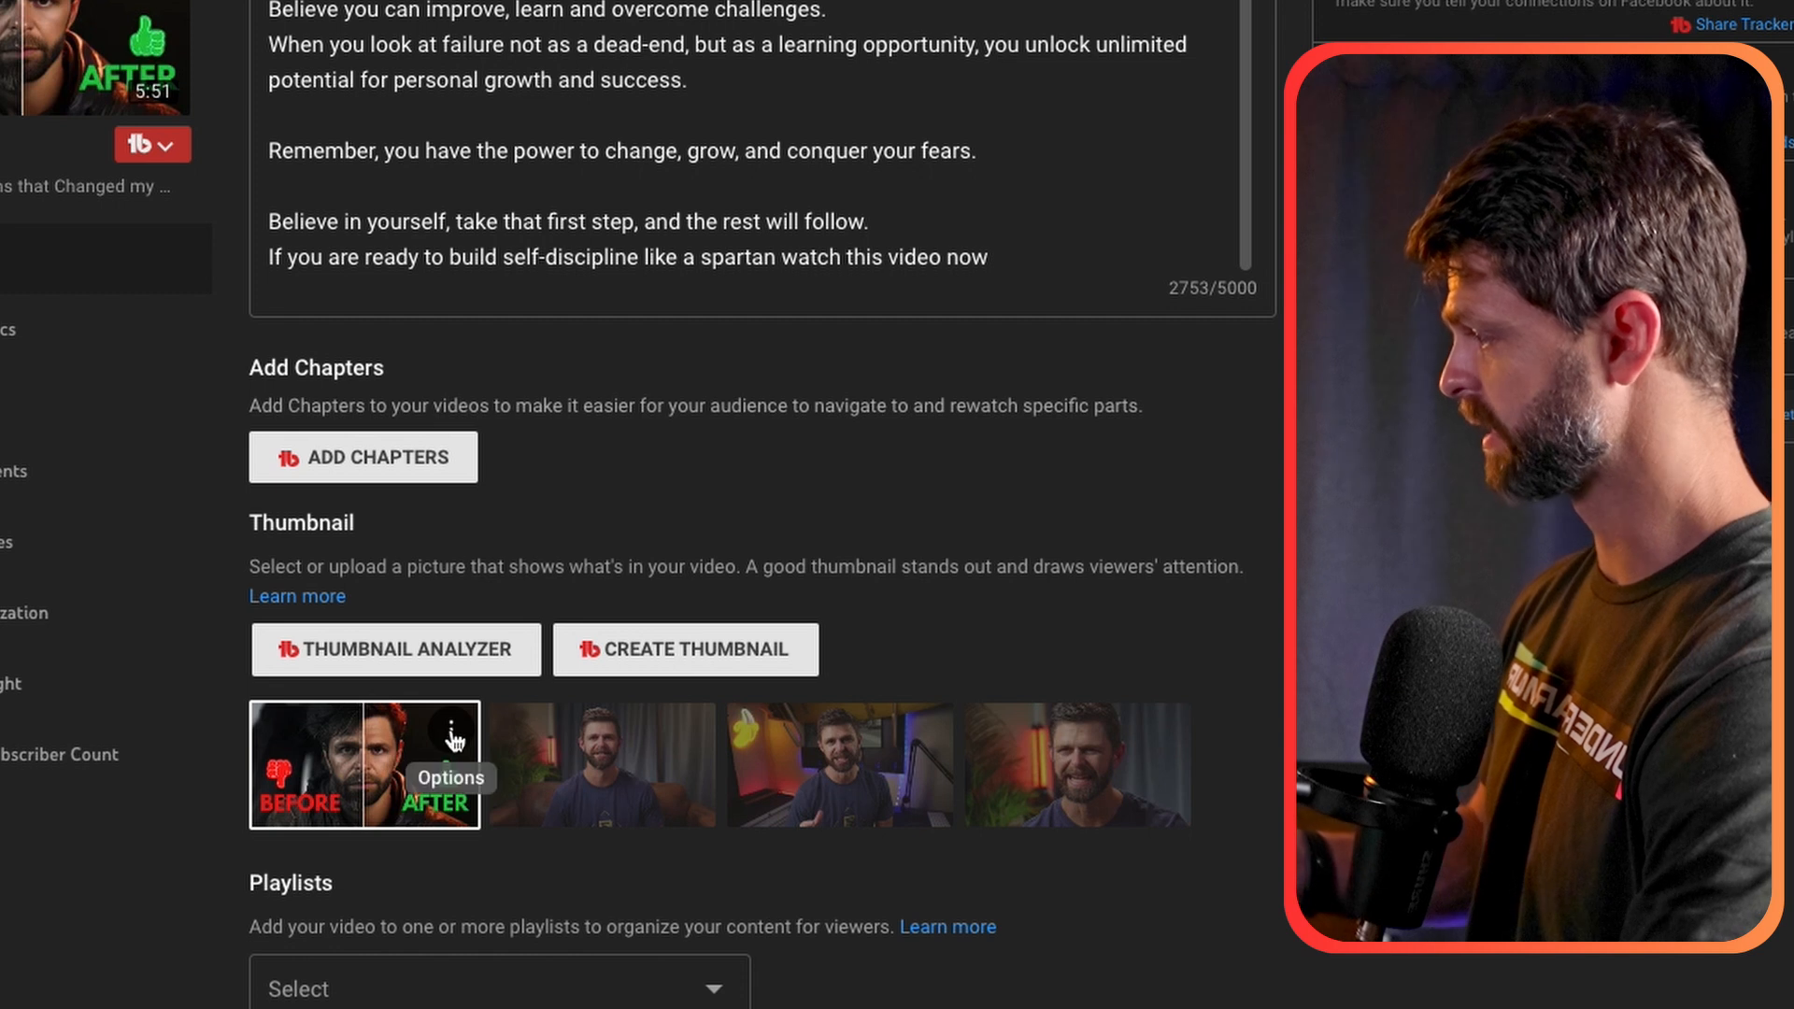
{"action": "left_click", "coordinate": [450, 738]}
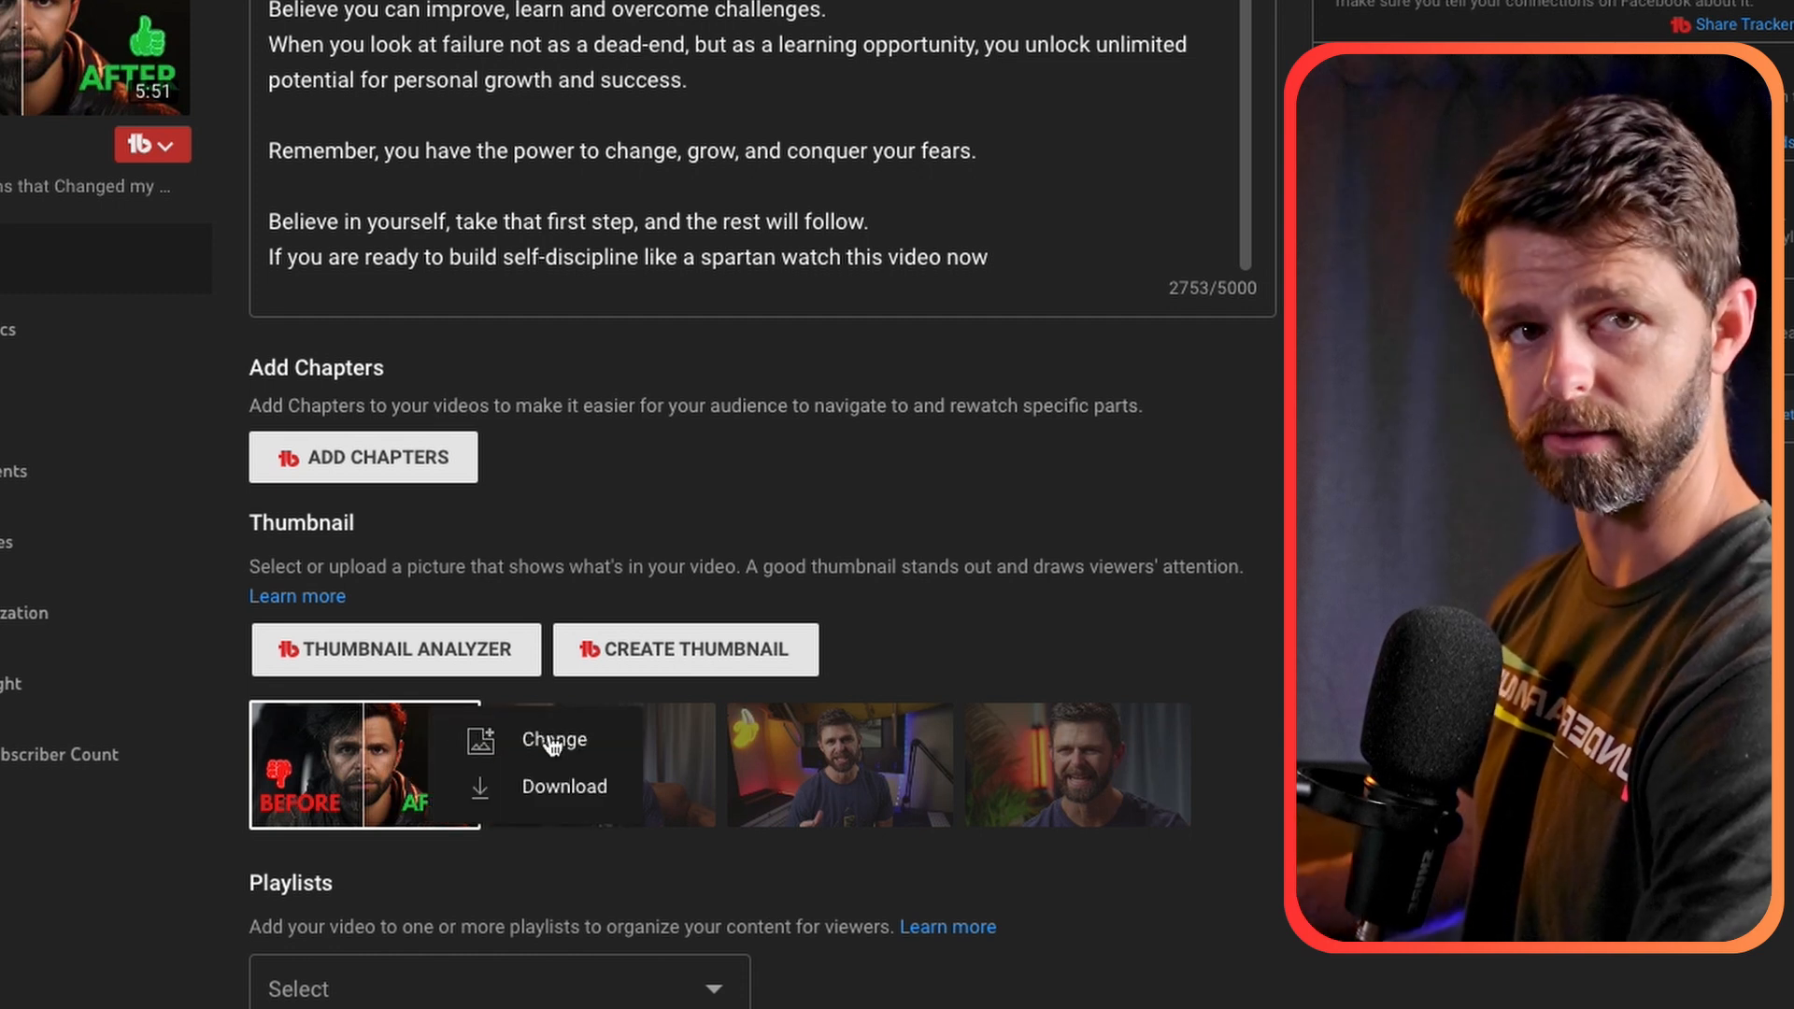